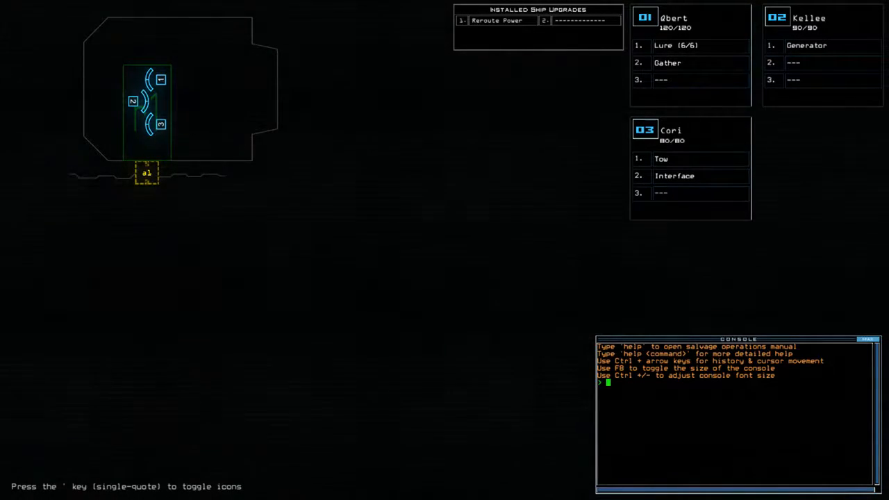
- Run the 'status' command to read the MUTEKI 8 ship report, then begin the next command
{"action": "type", "text": "status"}
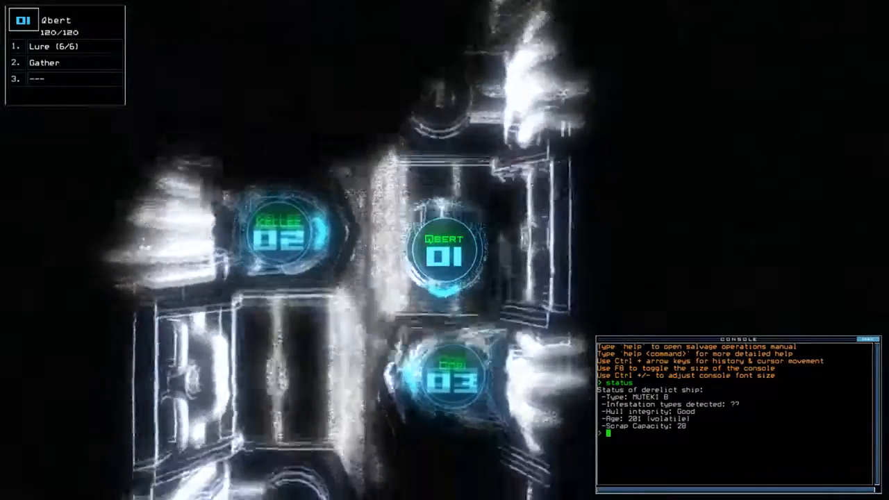
{"action": "type", "text": "sw"}
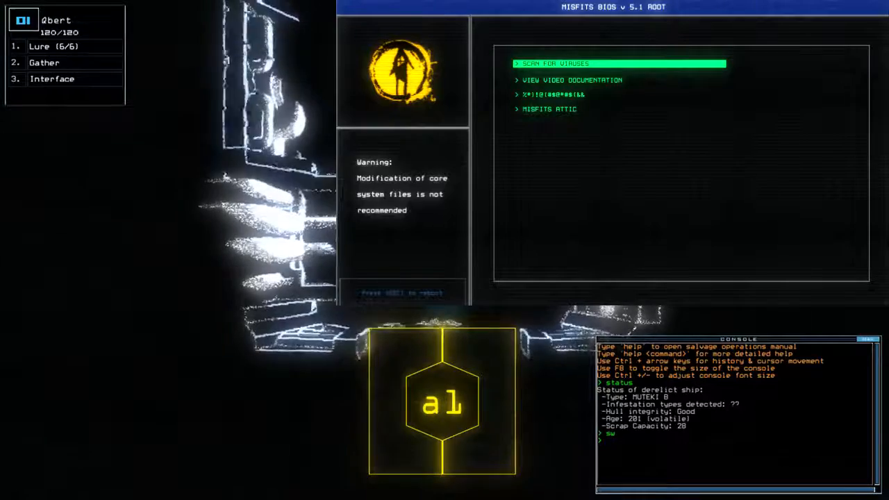
{"action": "type", "text": "begin"}
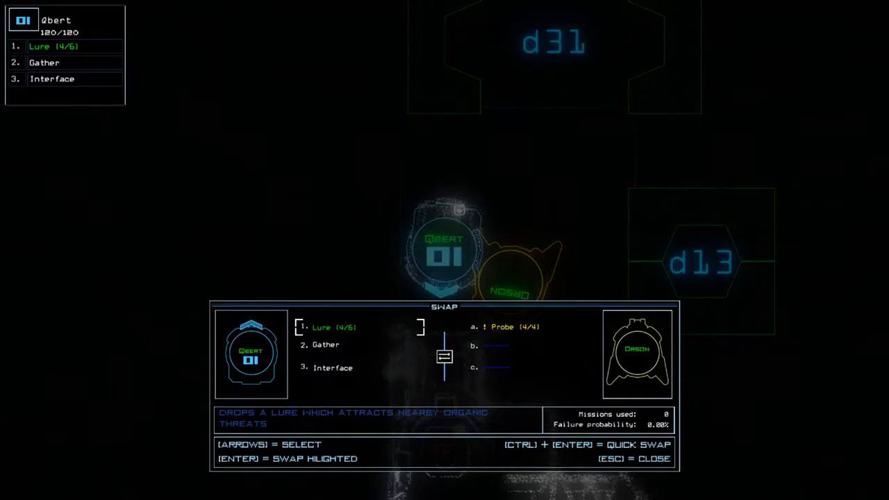
- Select Interface in the Swap panel and exchange it for the Probe
{"action": "key", "text": "Down"}
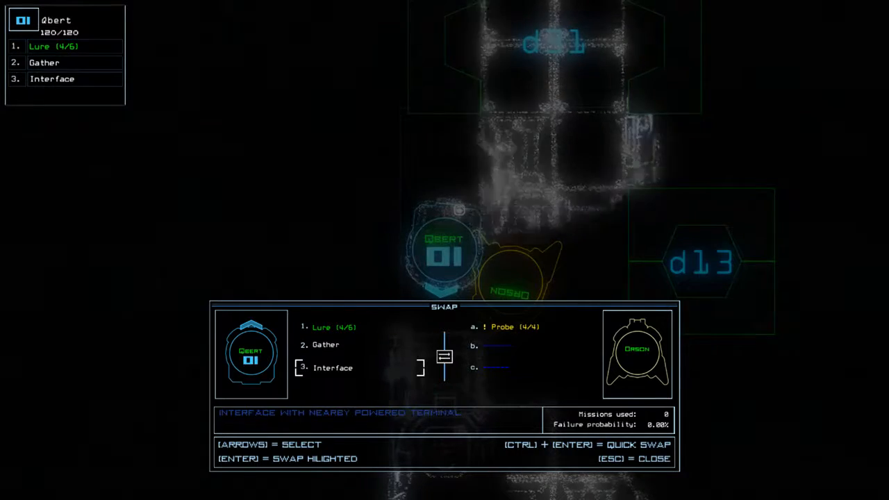
{"action": "key", "text": "enter"}
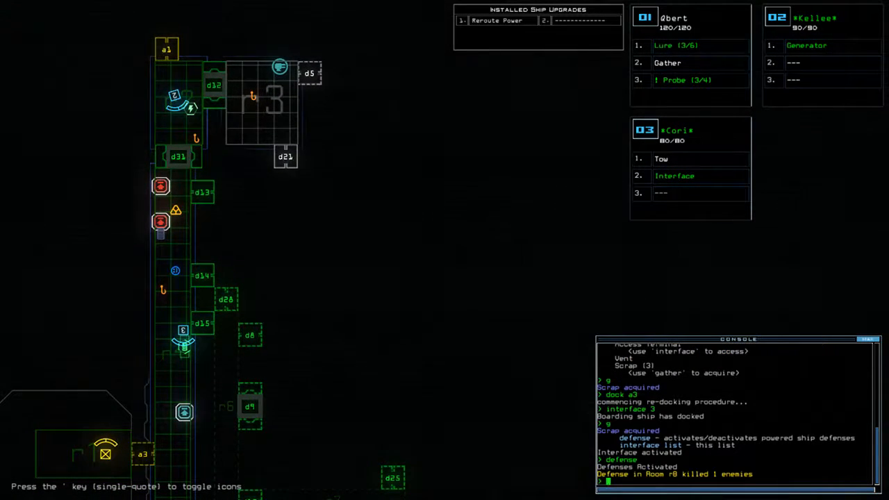
- Toggle defenses off with 'defense' and route drone 3 to r1 with 'navigate 3 r1'
{"action": "type", "text": "defense"}
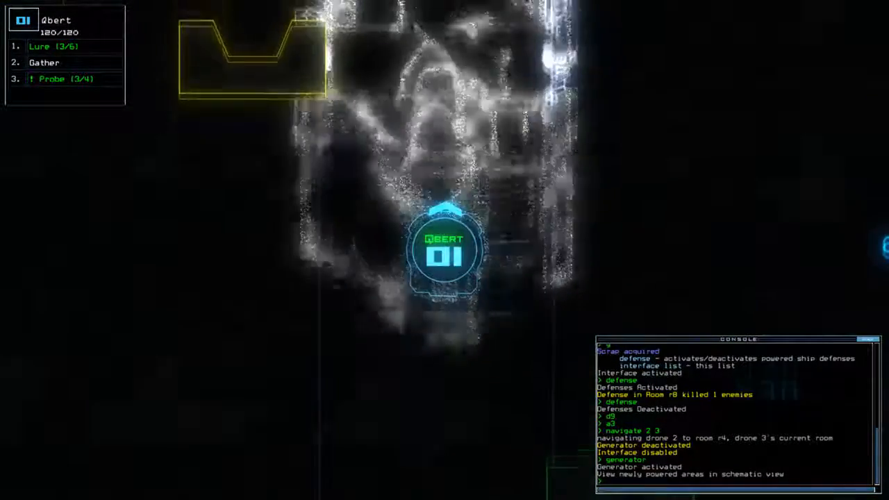
{"action": "type", "text": "navigate 3 r1"}
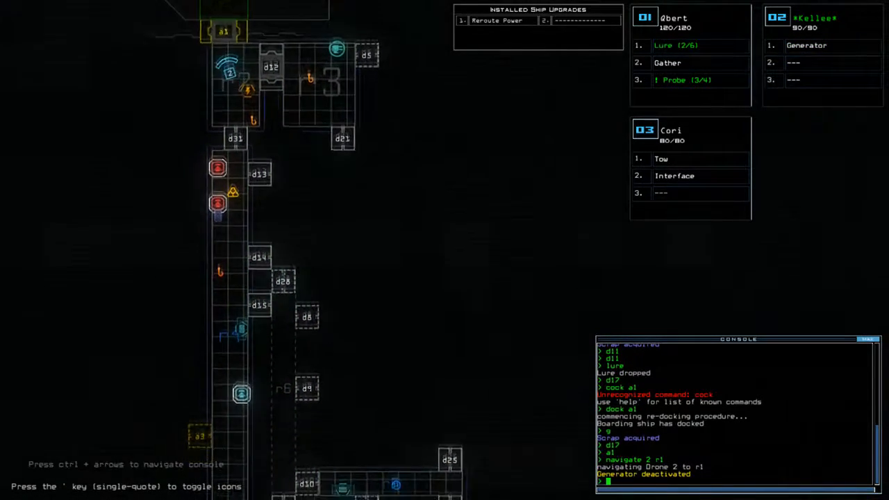
- Enter 'begin' and the d2 door command, reviewing the console log around room r6
{"action": "scroll", "scroll_direction": "down", "scroll_amount": 3}
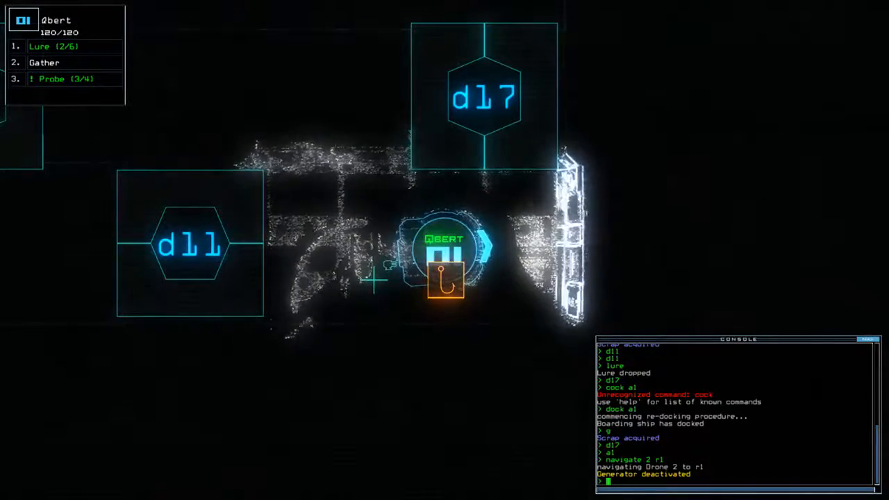
{"action": "type", "text": "begin"}
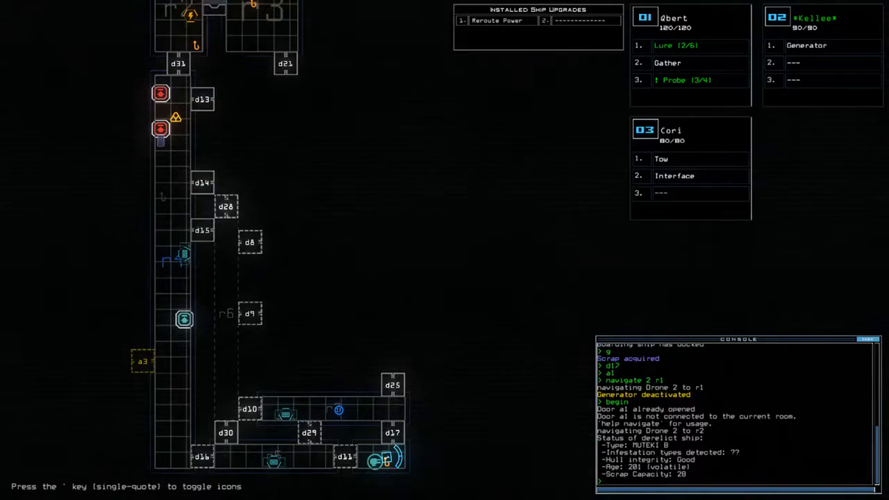
{"action": "type", "text": "d2"}
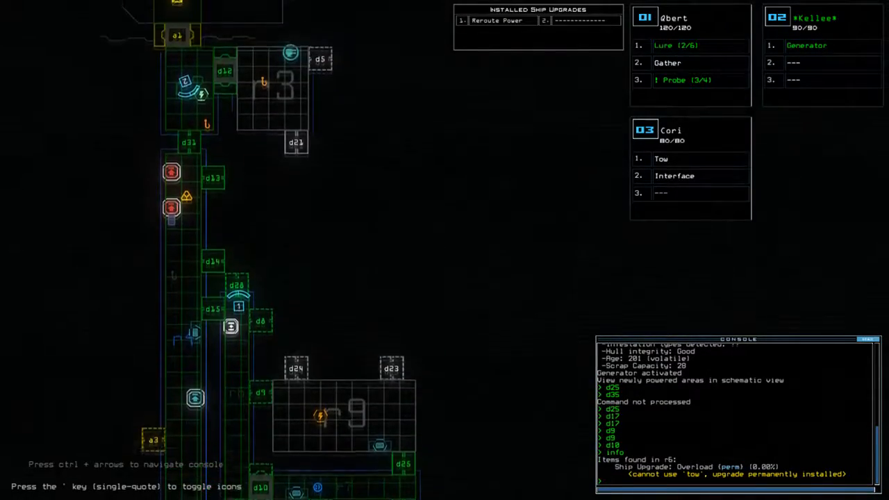
{"action": "scroll", "scroll_direction": "down", "scroll_amount": 3}
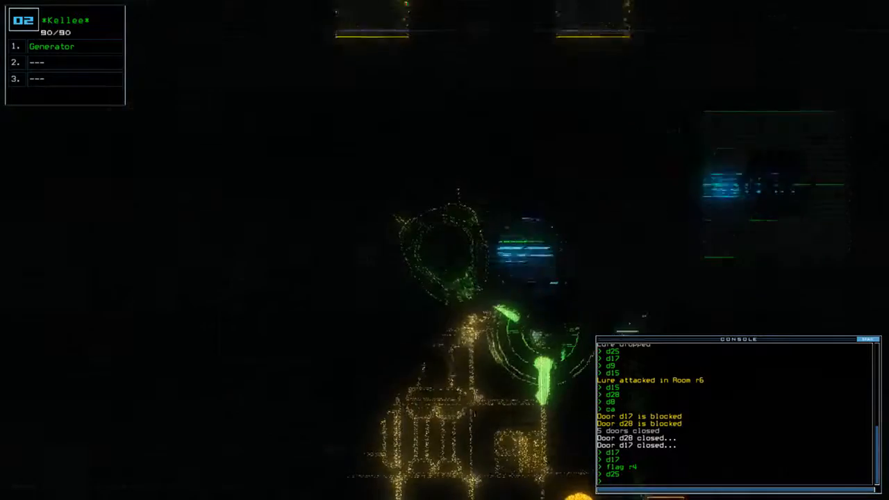
- Cancel the current console entry before sealing doors around r6
{"action": "key", "text": "Escape"}
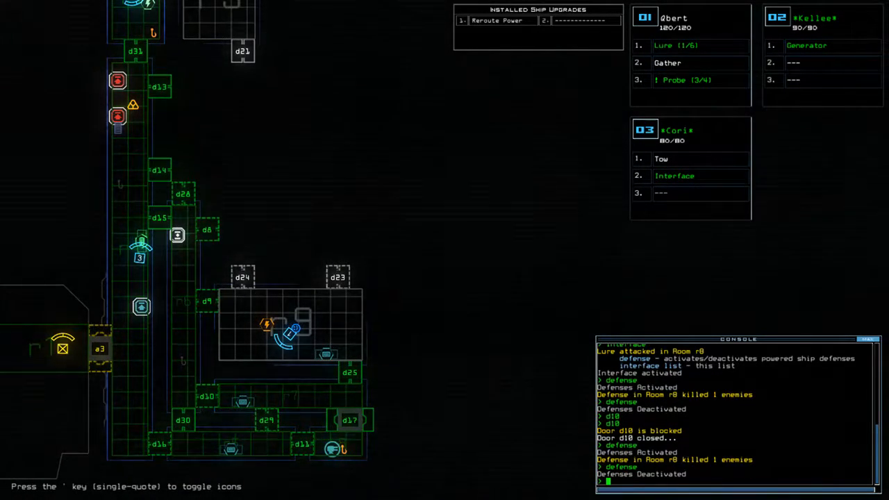
- Start a 'navigate 3' command to move drone 3 toward room r8
{"action": "type", "text": "navigate 3 r"}
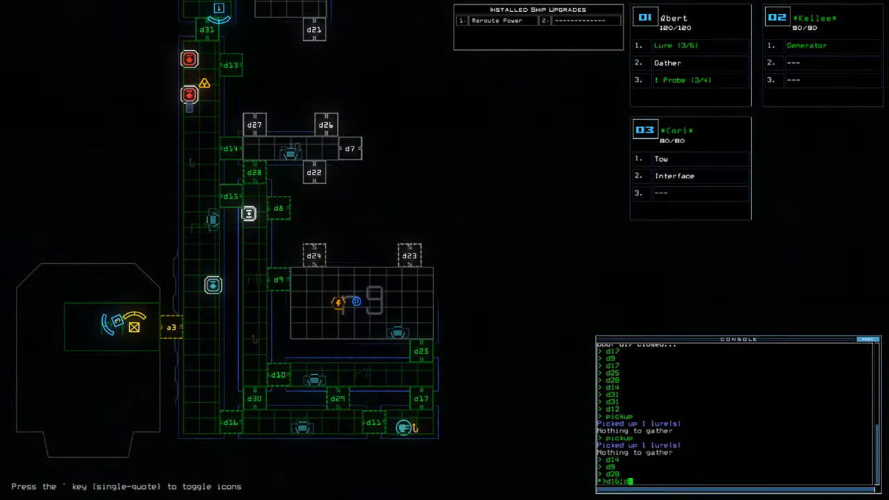
- Finish the door commands and order the ship to 'dock a1'
{"action": "type", "text": "29"}
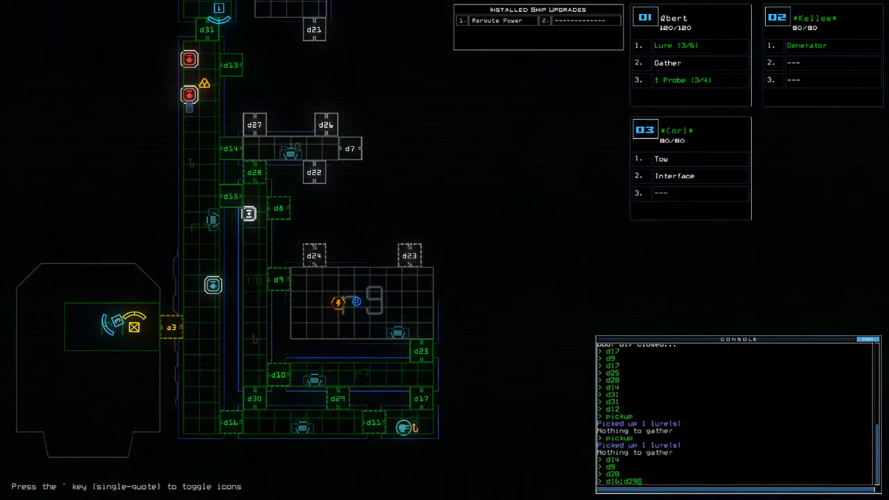
{"action": "type", "text": "d"}
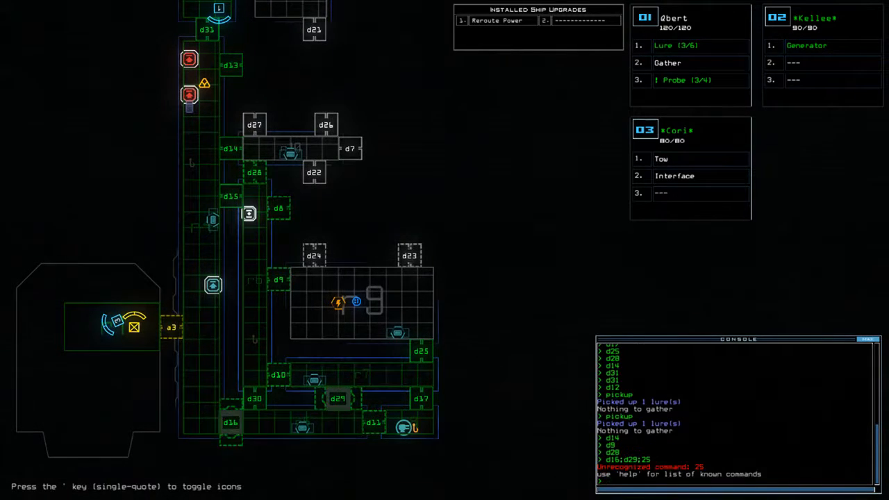
{"action": "type", "text": "dock a1"}
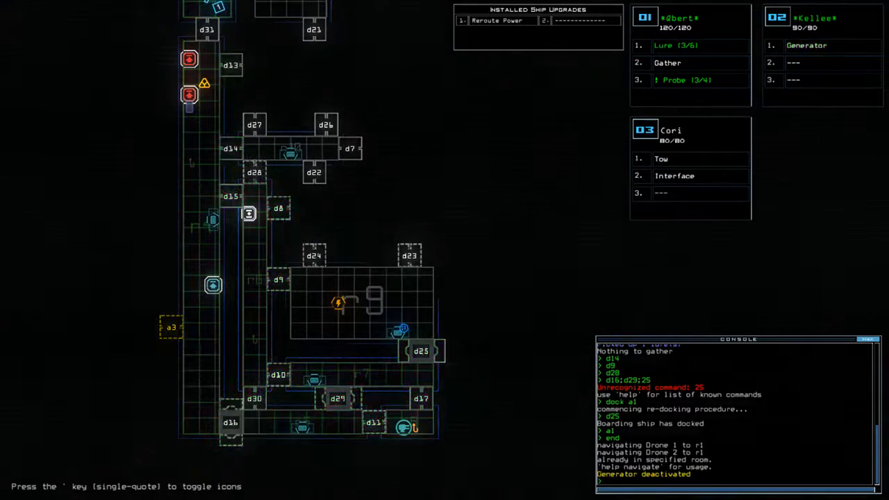
- Dock at airlock a3, send drone 3 to a3 and toggle the ship defenses
{"action": "type", "text": "dock a3"}
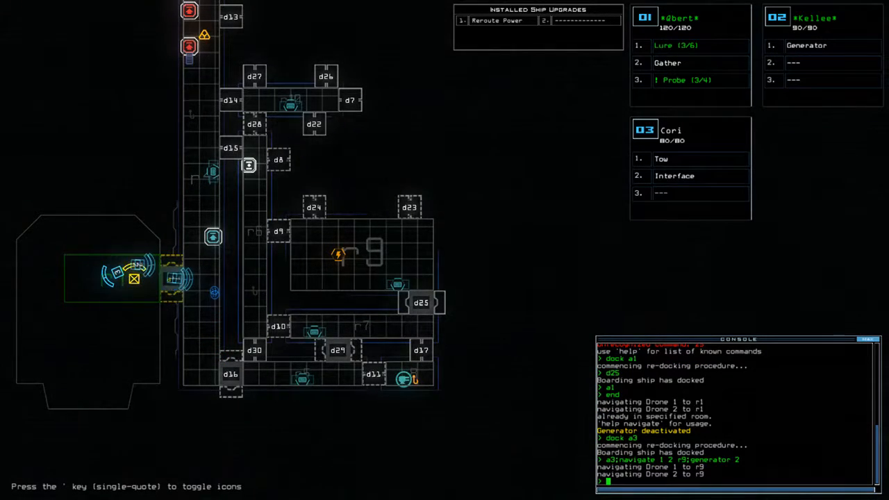
{"action": "type", "text": "a3"}
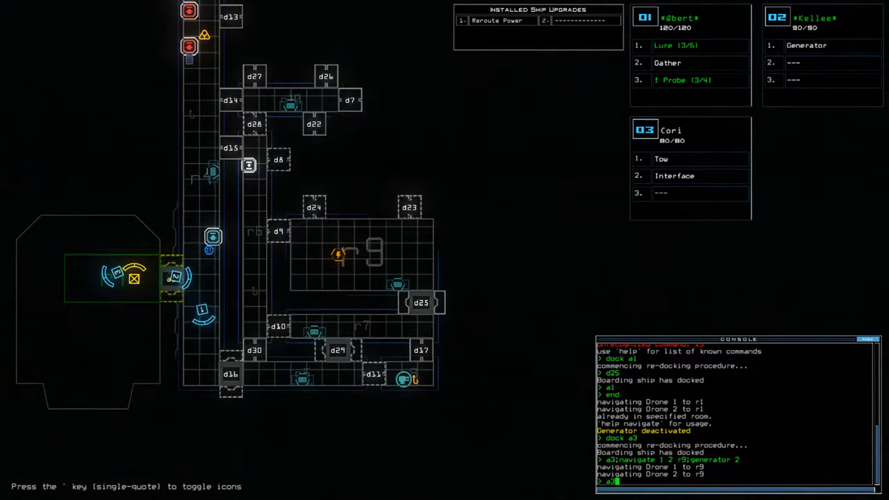
{"action": "type", "text": "navigate 3"}
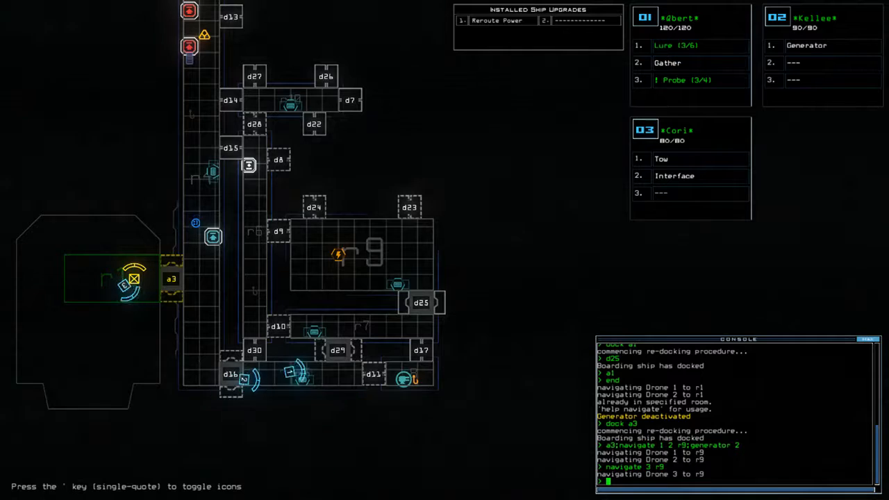
{"action": "type", "text": "a3"}
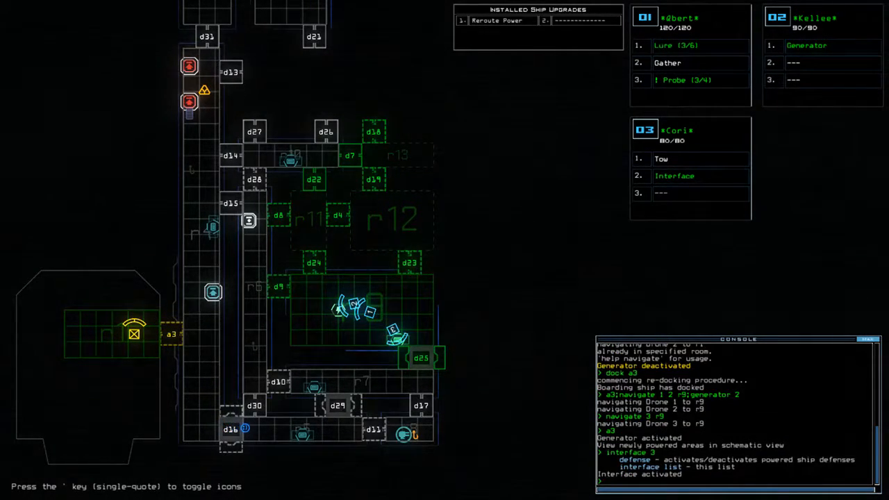
{"action": "type", "text": "defense"}
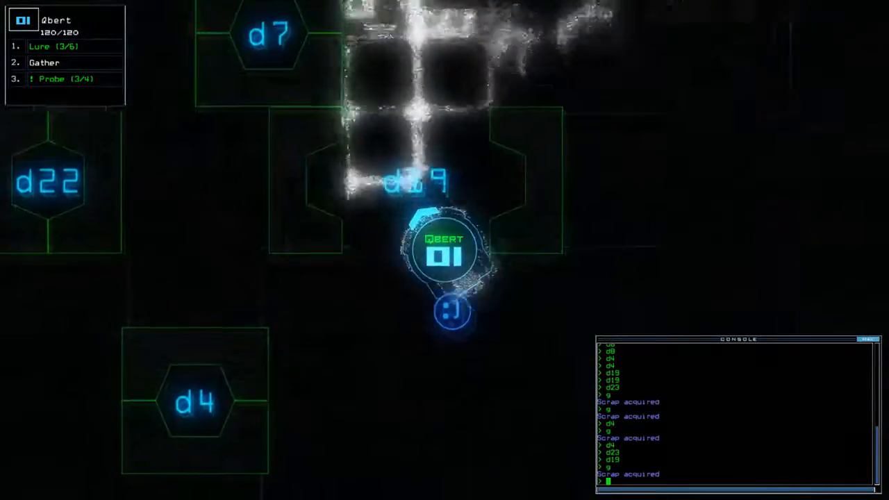
- Enter a quote keystroke while steering drone 1 through the opened doors
{"action": "key", "text": "'"}
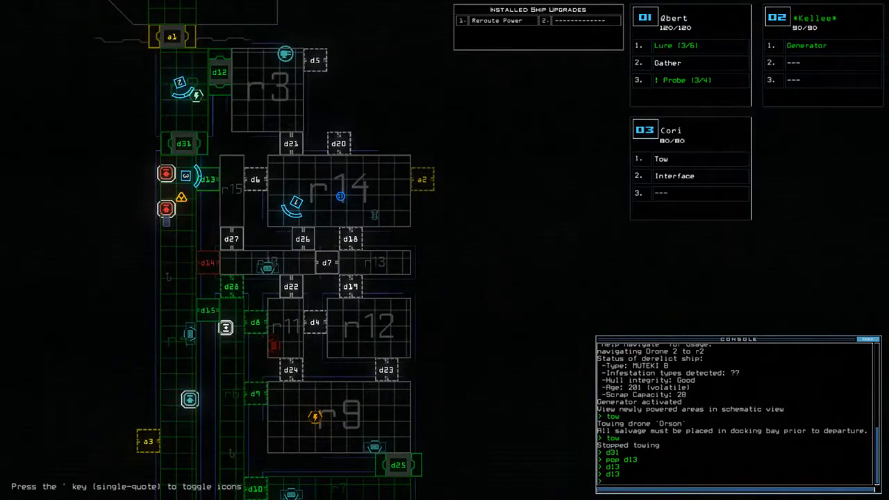
- Flag room r15 and reroute power to r2, r3 and r14
{"action": "type", "text": "flag r15"}
{"action": "type", "text": "reroute r2"}
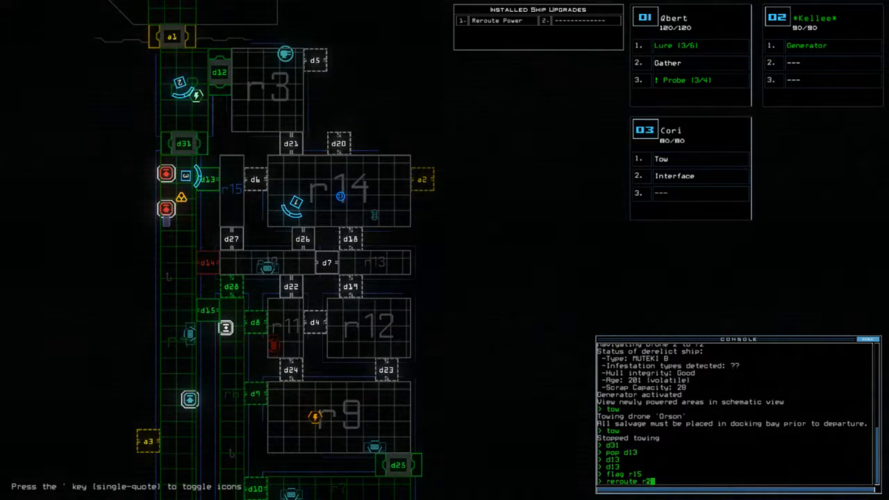
{"action": "type", "text": "r3"}
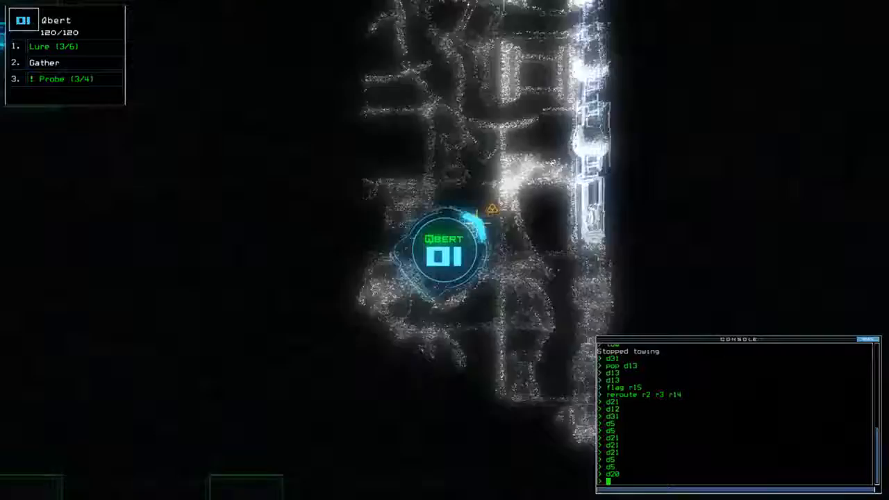
- Drop a lure in room r14, close door d6 and gather scrap and a probe
{"action": "key", "text": "'"}
{"action": "type", "text": "reroute"}
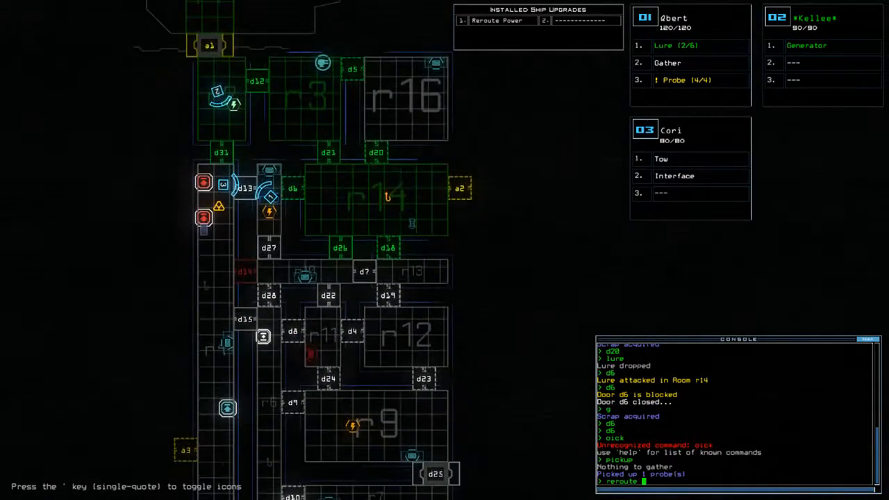
- Reroute power from r2 to r6 and navigate drone 1 toward r3 to gather scrap
{"action": "type", "text": "r2 r4"}
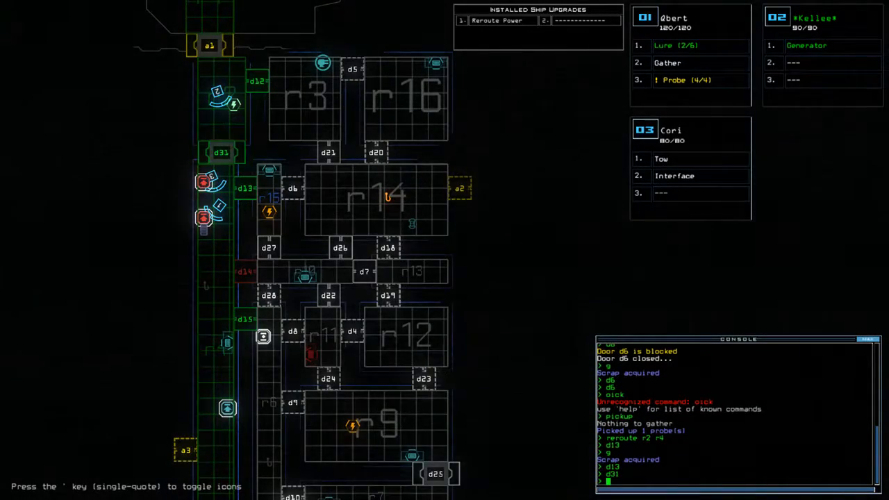
{"action": "type", "text": "navigate 1 3"}
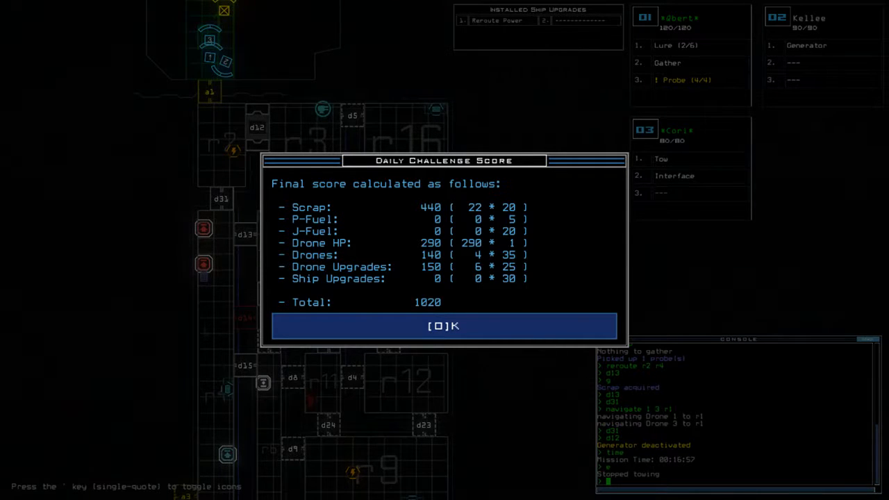
- Accept the 1020-point score and view the Daily Leaderboard ranking second
{"action": "left_click", "coordinate": [444, 325]}
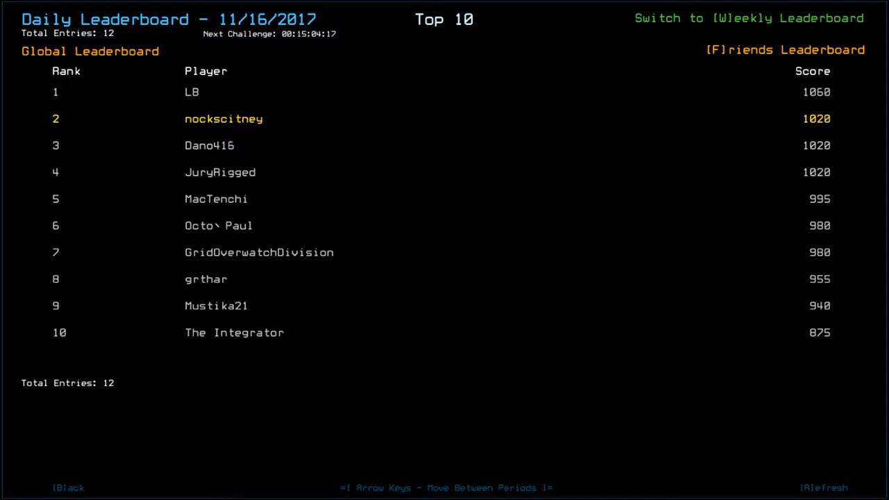